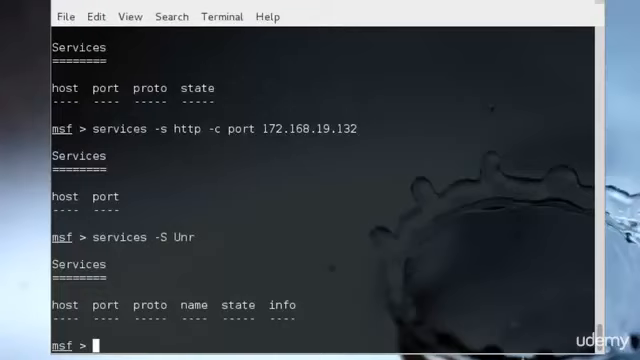
# Run 'services -s http -c port 192.168.16.132 -o /root/test/http.csv', which returns an error backtrace
pyautogui.write('se')
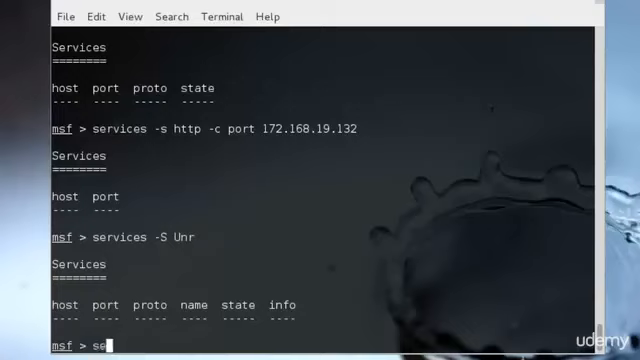
pyautogui.write('rvices -s')
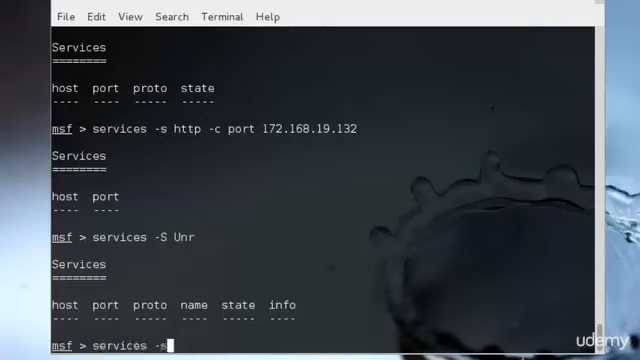
pyautogui.write('hty')
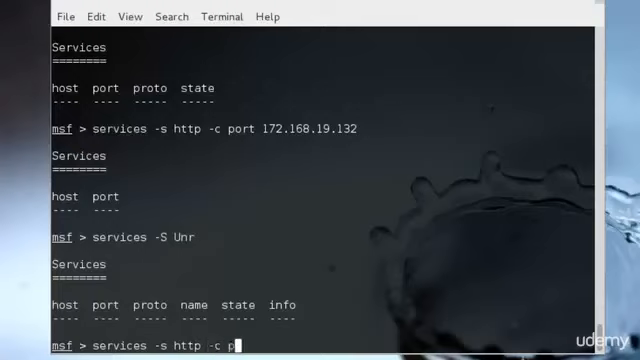
pyautogui.write('ort 192')
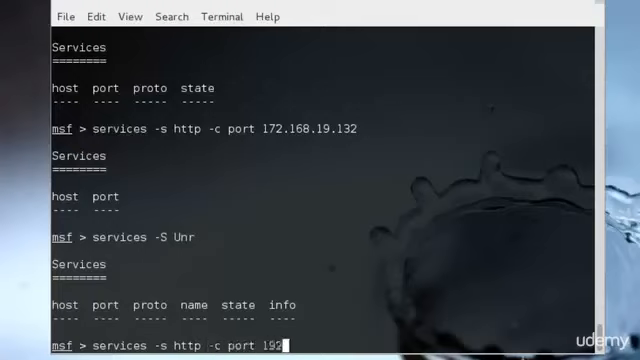
pyautogui.write('.168.16.132')
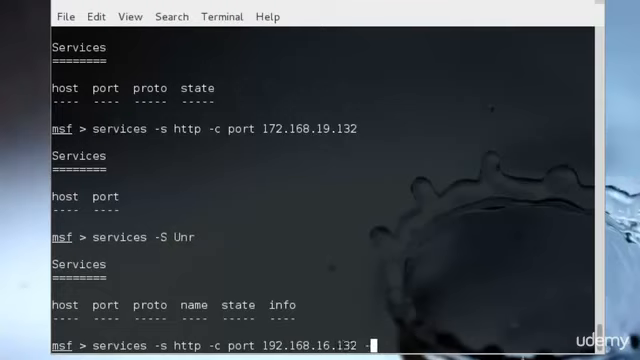
pyautogui.write('-o')
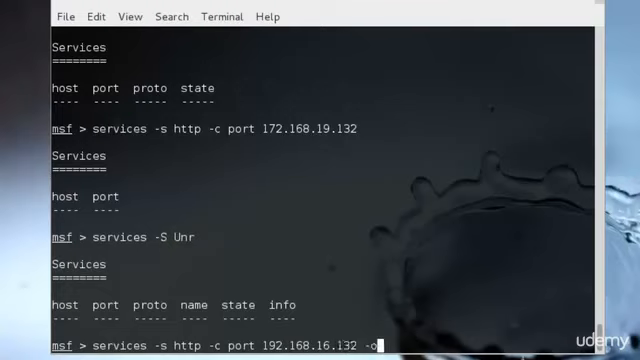
pyautogui.write('/root')
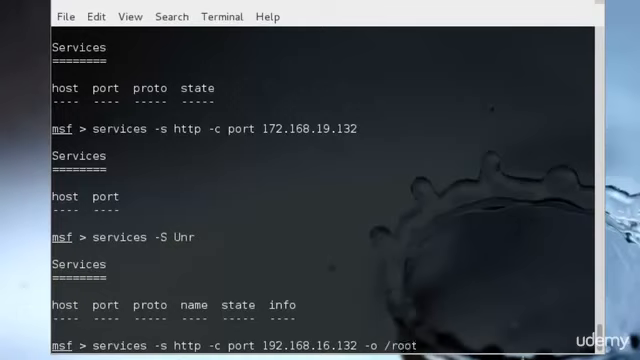
pyautogui.write('/')
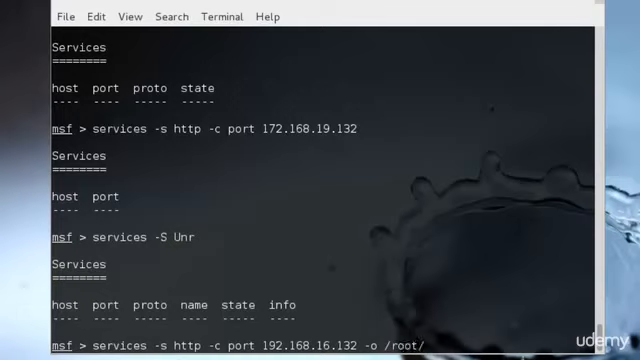
pyautogui.write('tes')
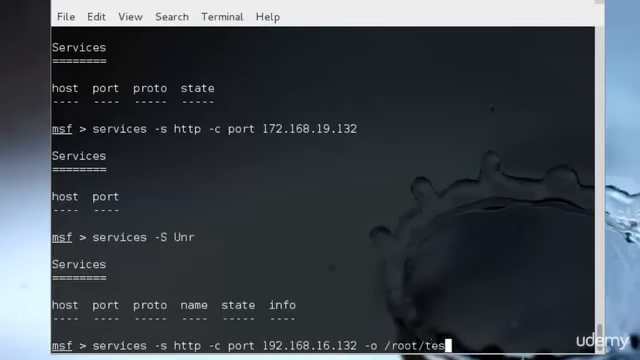
pyautogui.write('/')
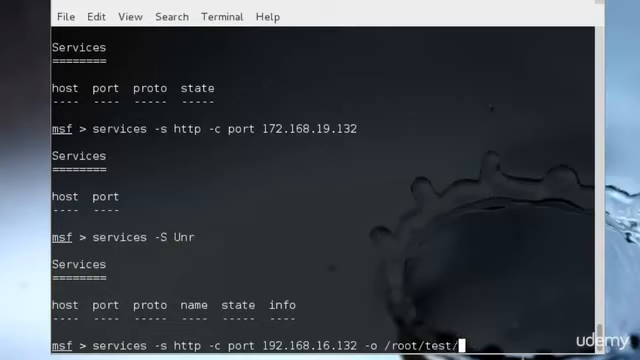
pyautogui.write('http.')
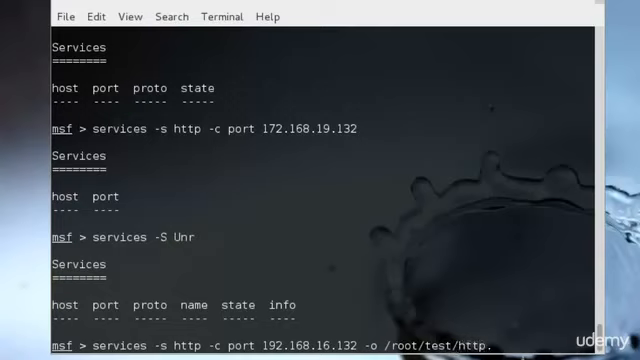
pyautogui.write('csv')
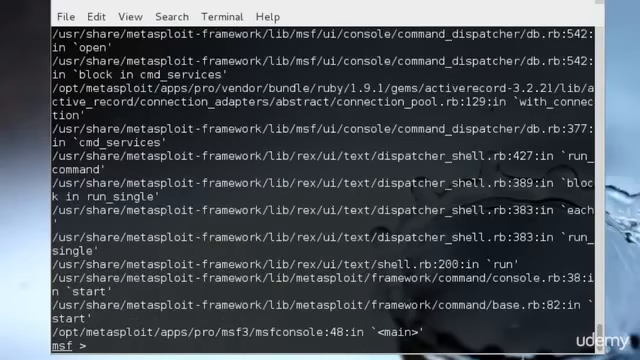
# Run 'hosts -S Linux -o /root/test/Linux.csv', get a backtrace, and recall the command again
pyautogui.write('hosts -')
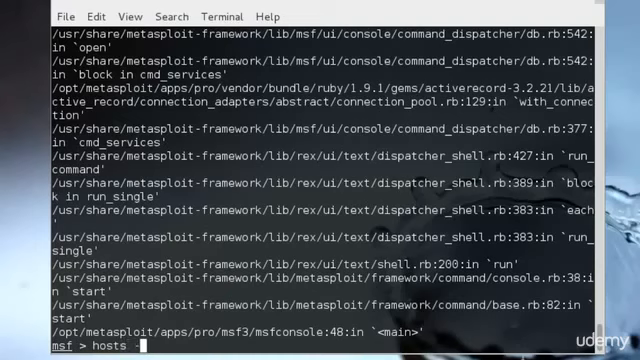
pyautogui.write('-S Lin')
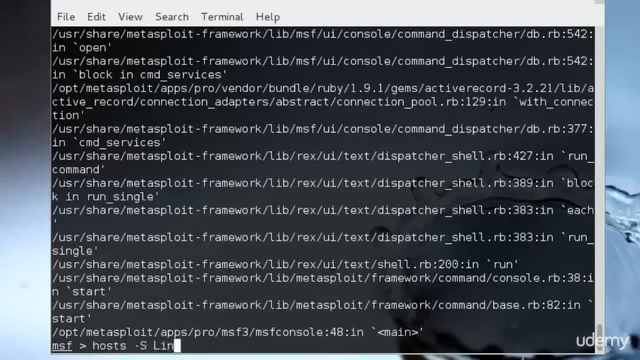
pyautogui.write('ux -o')
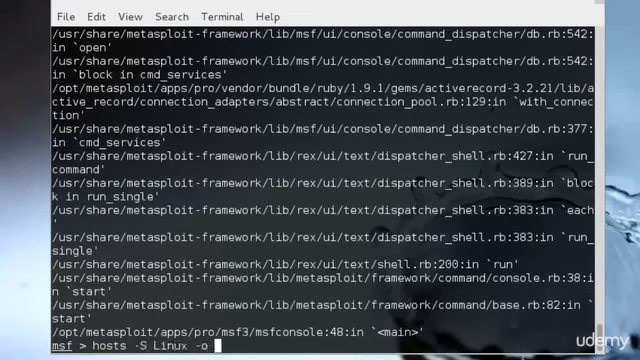
pyautogui.write('/root')
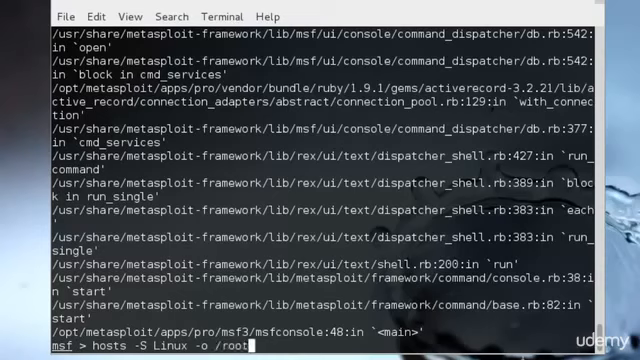
pyautogui.write('test')
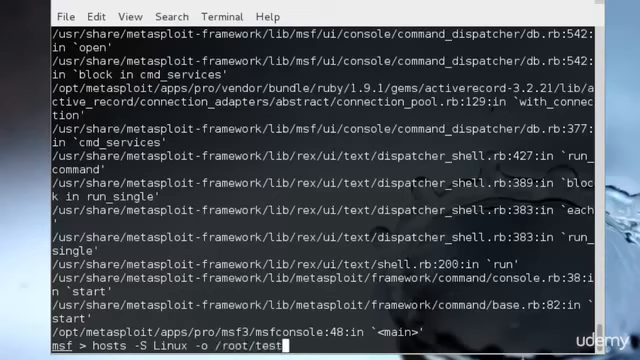
pyautogui.write('Linux/.')
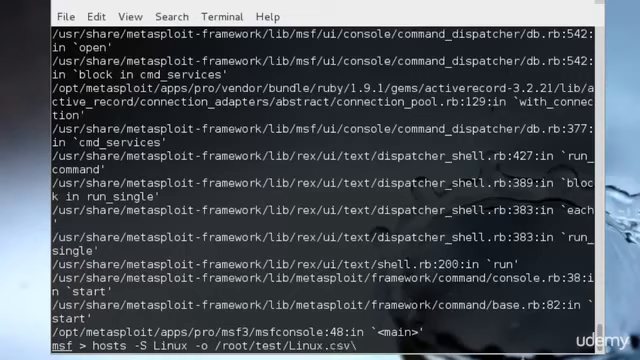
pyautogui.press('Return')
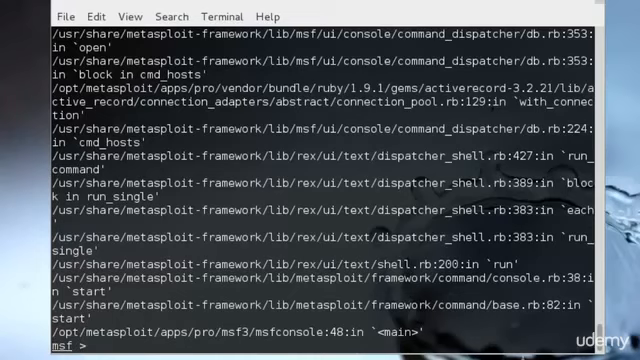
pyautogui.write('hosts -S Linux -o /root/test/Linux.csv')
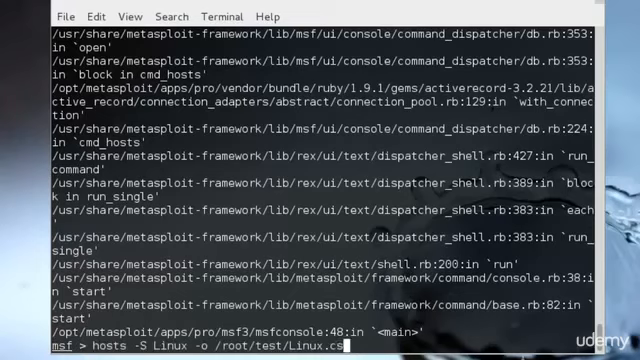
# Cat /root/test/linux.csv, Linux.csv and http.csv, each reported as no such file, then query creds
pyautogui.write('cat')
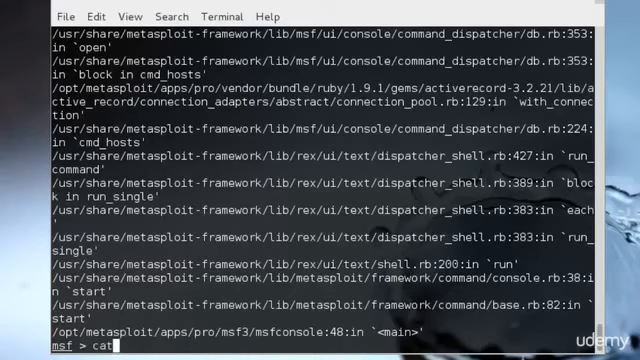
pyautogui.write('/root/')
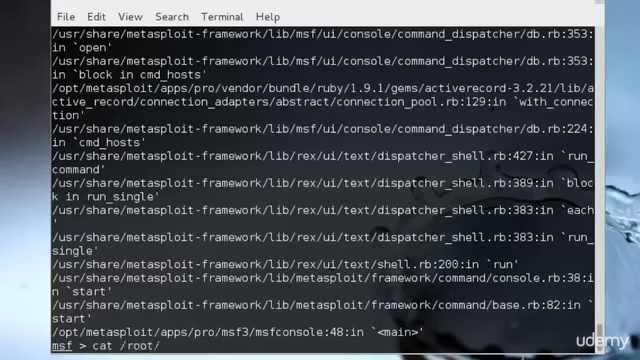
pyautogui.write('test/1')
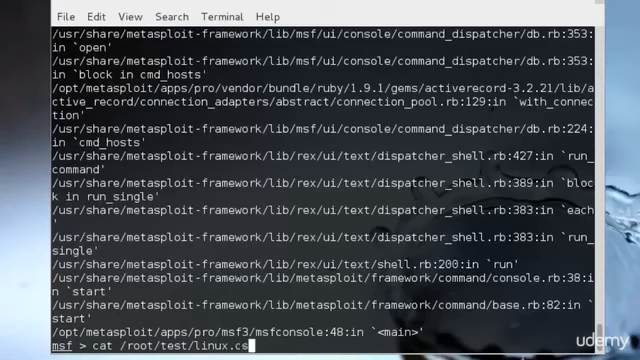
pyautogui.press('Return')
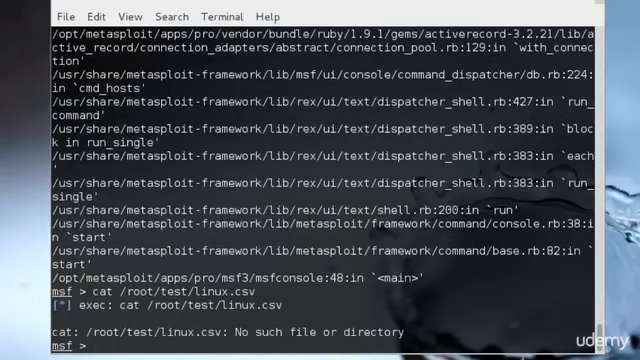
pyautogui.write('cat /root/test/linux.csv')
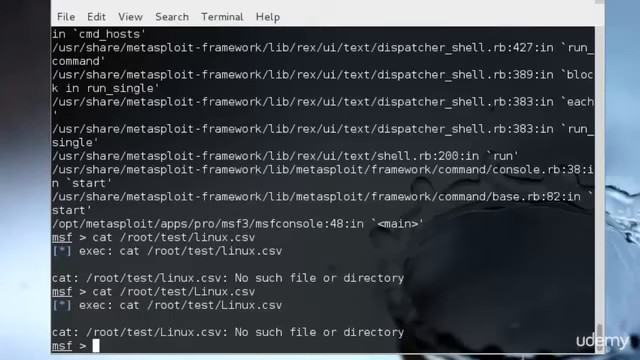
pyautogui.write('cat /root/test/Linux.csv')
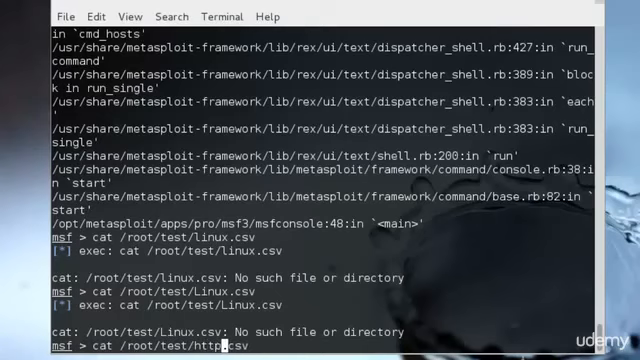
pyautogui.press('Return')
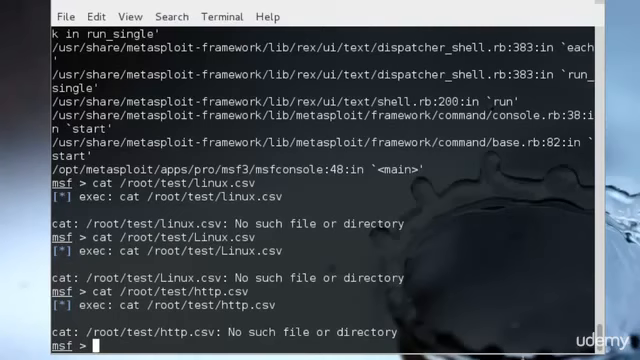
pyautogui.write('creds')
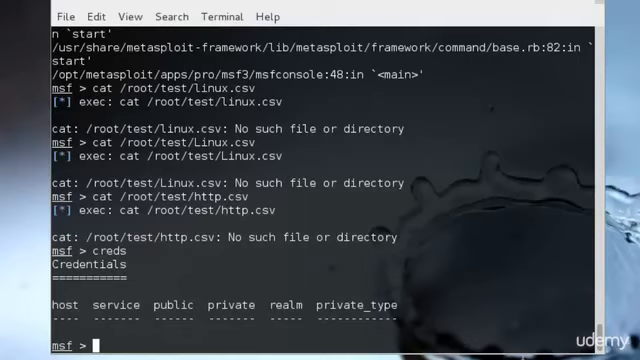
# Start typing 'aux' and 'msq' commands after the empty Credentials table and erase them
pyautogui.write('aux')
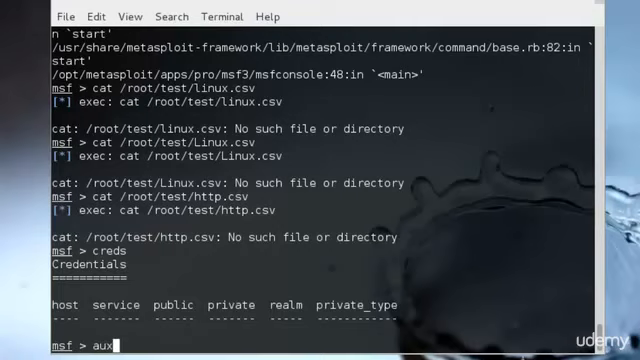
pyautogui.press('BackSpace')
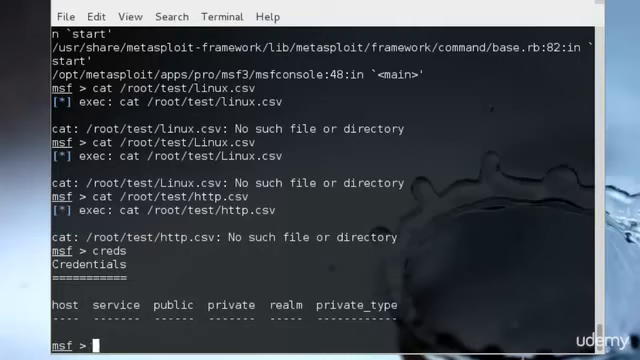
pyautogui.write('msq')
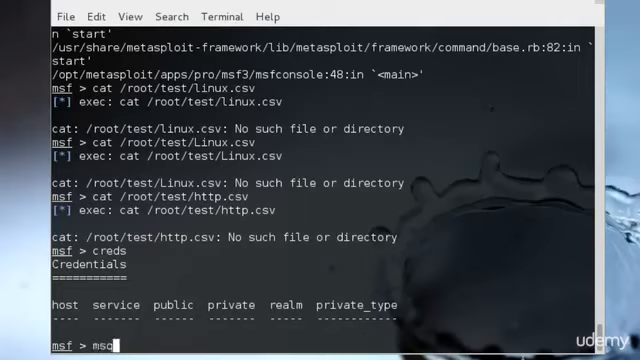
pyautogui.press('Backspace')
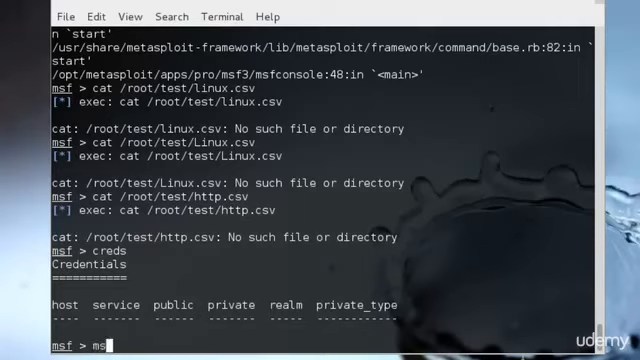
# Search for mysql_login modules, after a misspelled 'serach' is rejected as unknown
pyautogui.write('s')
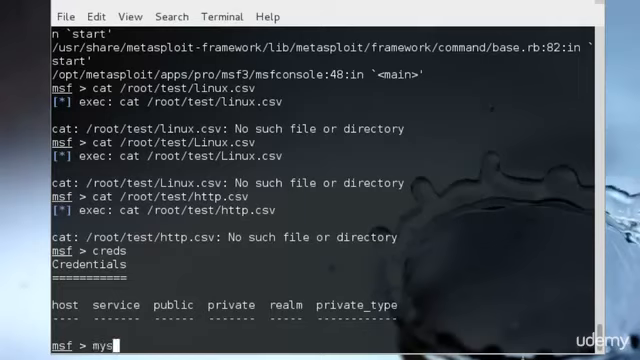
pyautogui.write('serach')
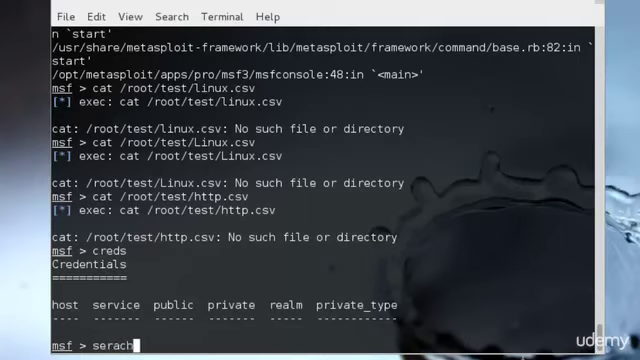
pyautogui.write('mysql')
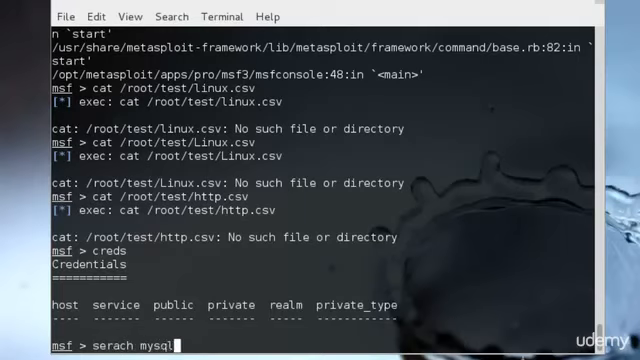
pyautogui.write('_lo')
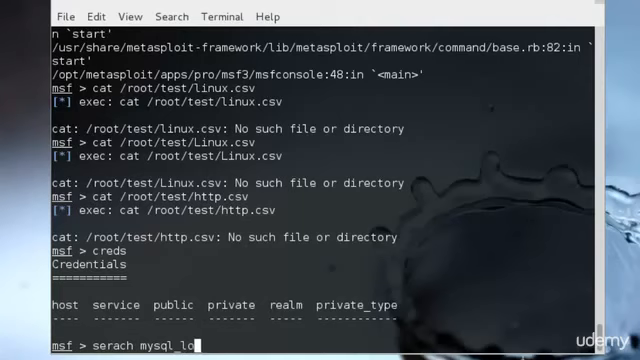
pyautogui.press('Return')
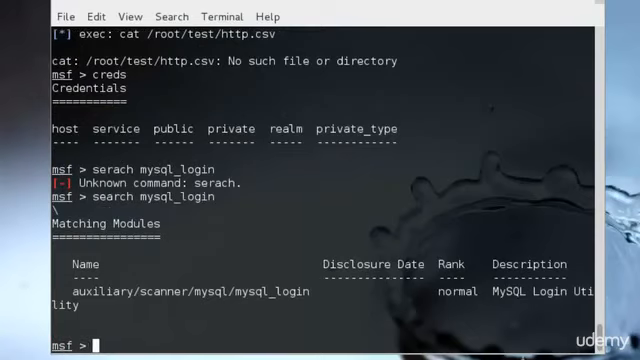
# Load the auxiliary/scanner/mysql/mysql_login module
pyautogui.write('use auxiliary/')
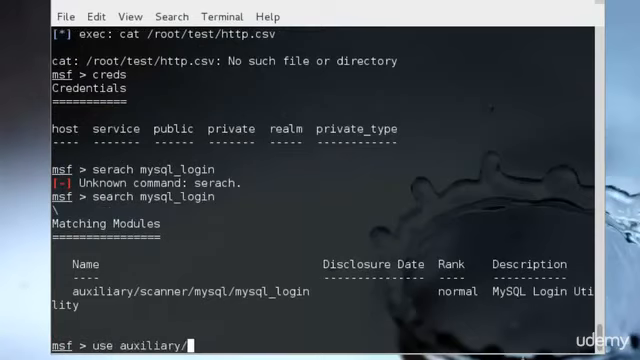
pyautogui.write('scanner/')
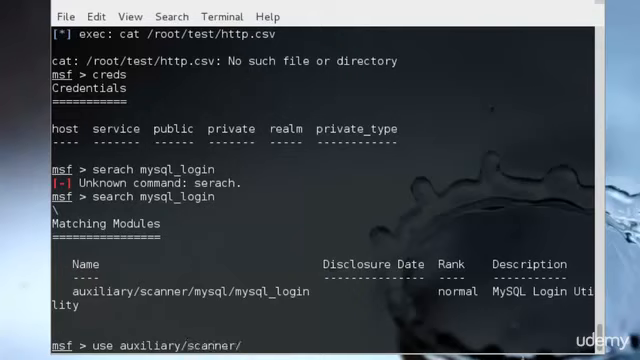
pyautogui.write('mysql/mysql_')
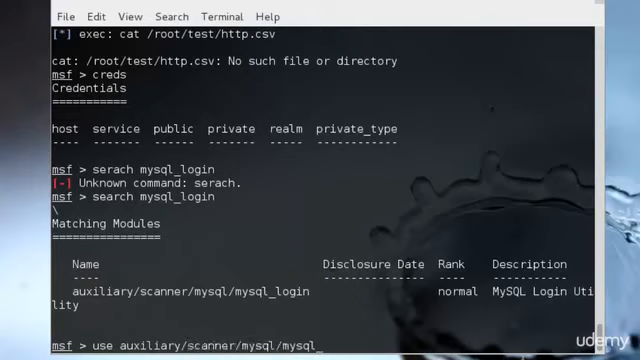
pyautogui.write('login')
pyautogui.write('run')
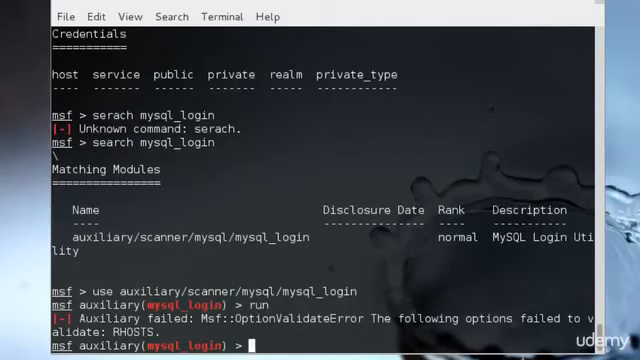
# Set RHOSTS to 192.168.12.132 and run the scanner
pyautogui.write('set R')
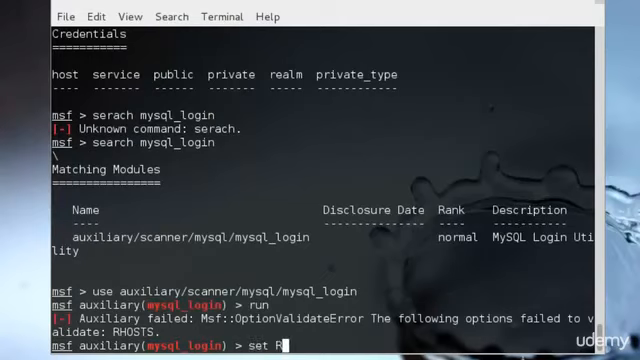
pyautogui.write('HOSTS 19')
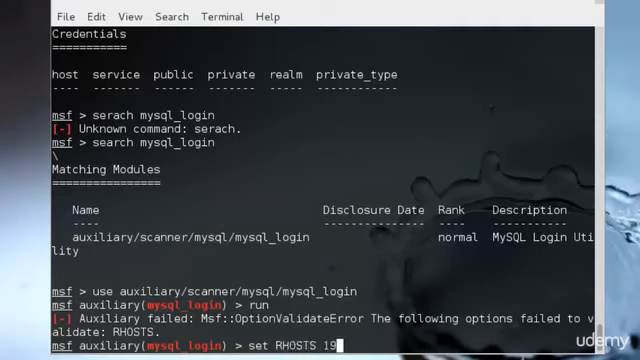
pyautogui.write('2.168.12.')
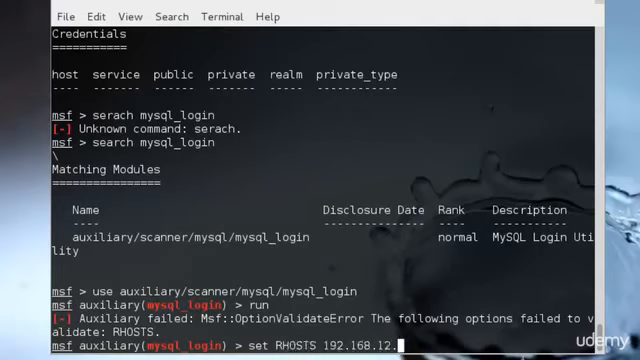
pyautogui.press('Return')
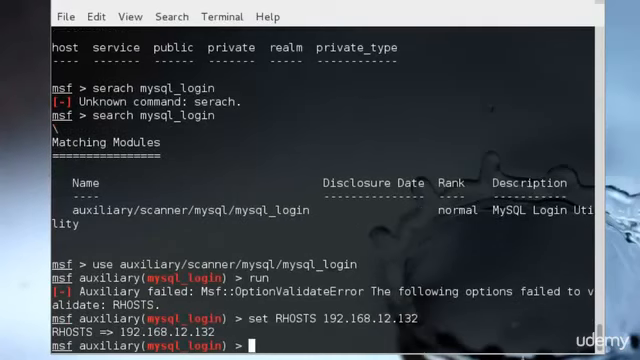
pyautogui.write('run')
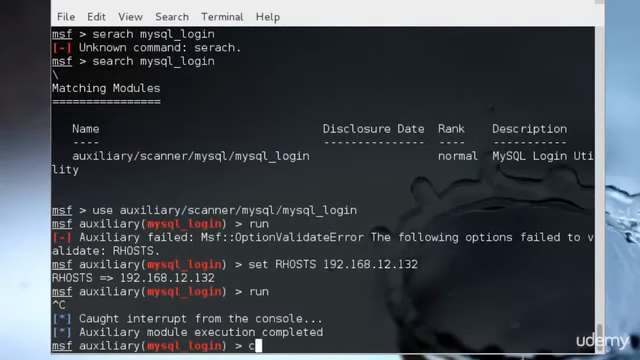
# List stored credentials with creds, which returns an empty table
pyautogui.write('creds')
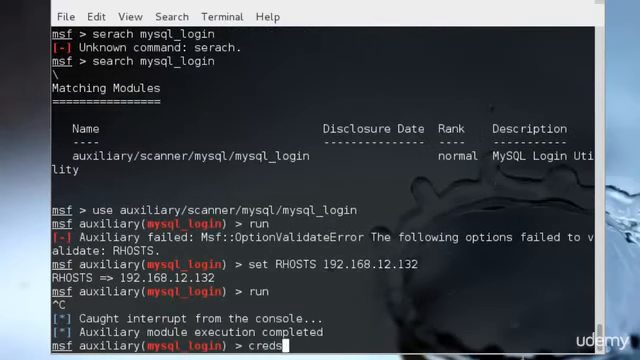
pyautogui.press('Return')
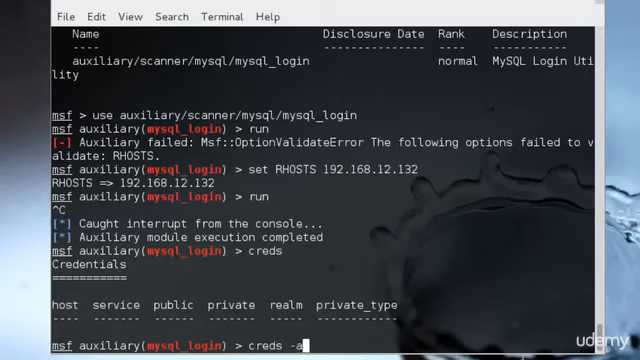
pyautogui.scroll(-3)
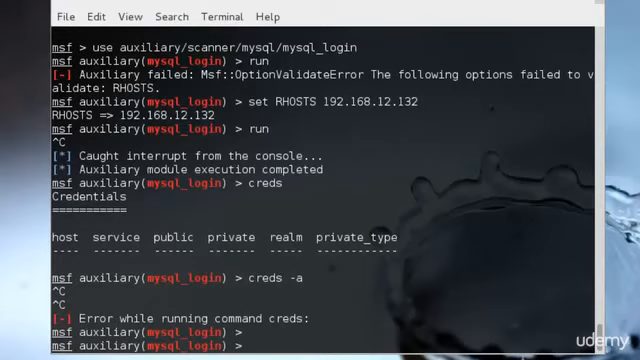
# Begin a 'creds -a 192.1...' command, then leave the mysql_login module with back
pyautogui.write('creds')
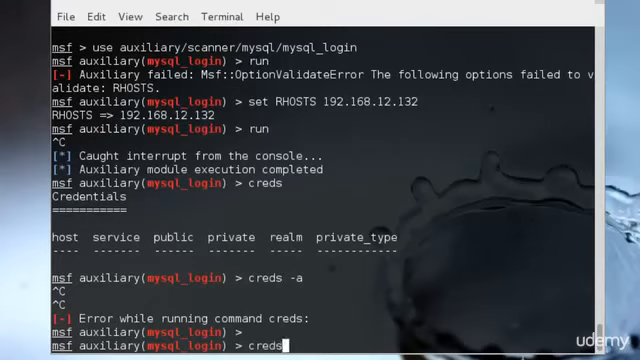
pyautogui.write('-a')
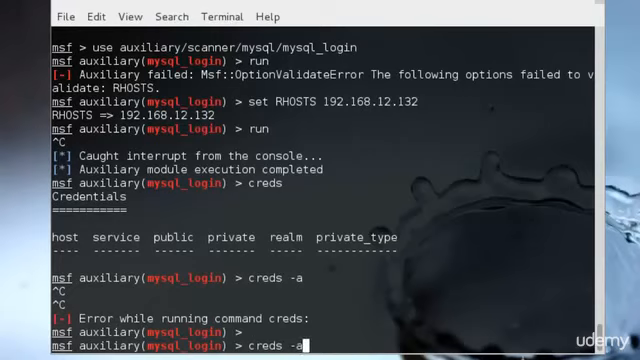
pyautogui.write('192.168.12.13')
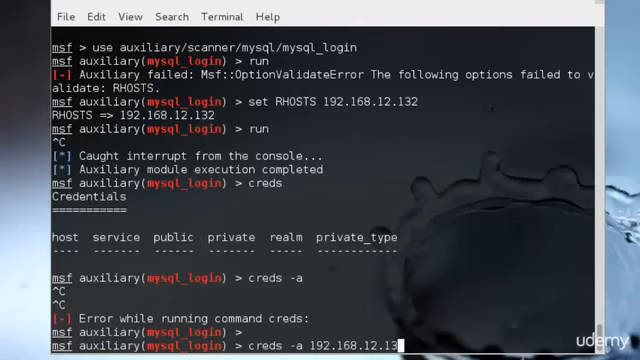
pyautogui.write('back')
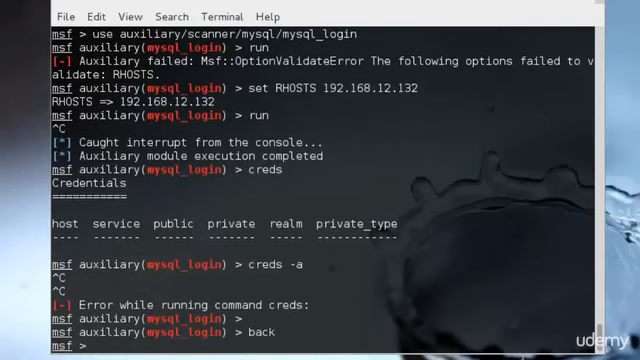
# Try 'creds -a 192.168.12.132 -p 445 -u Administrator -P hash', rejected as an invalid host parameter
pyautogui.write('creds -a')
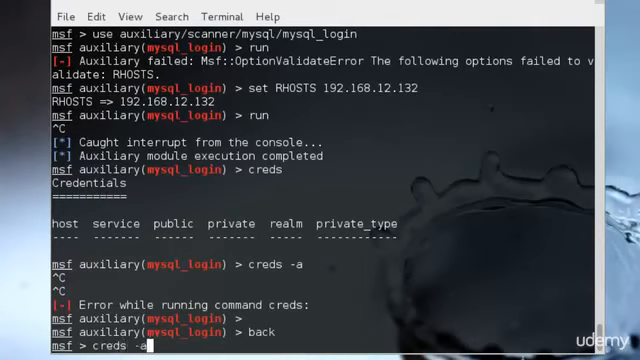
pyautogui.write('192')
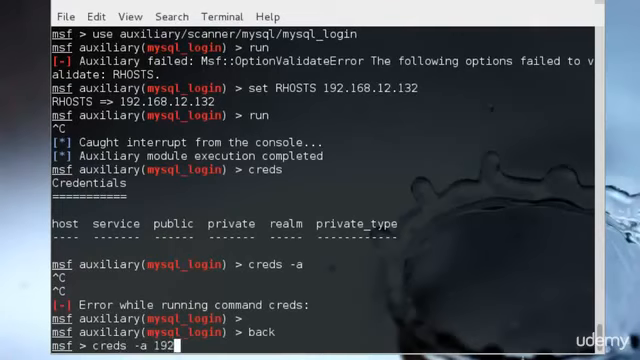
pyautogui.write('168.12.132')
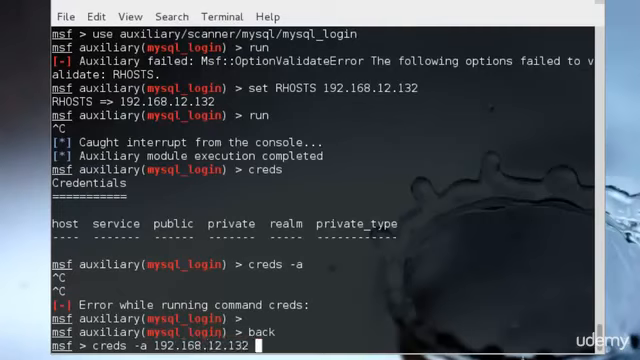
pyautogui.write('-p 445')
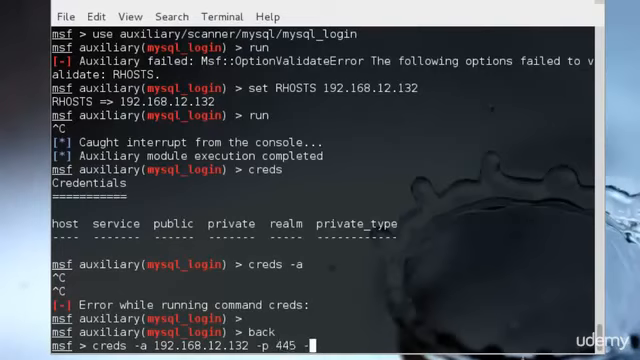
pyautogui.write('-u Administrator')
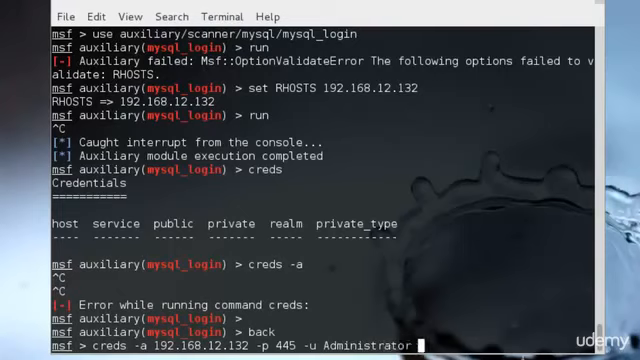
pyautogui.write('-P hash')
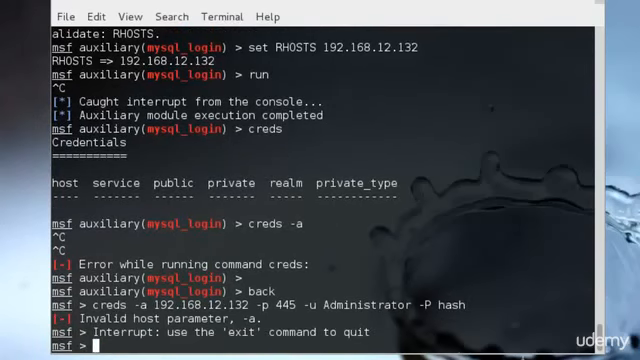
# Show the empty loot table, then exit msfconsole to the root shell
pyautogui.write('lo')
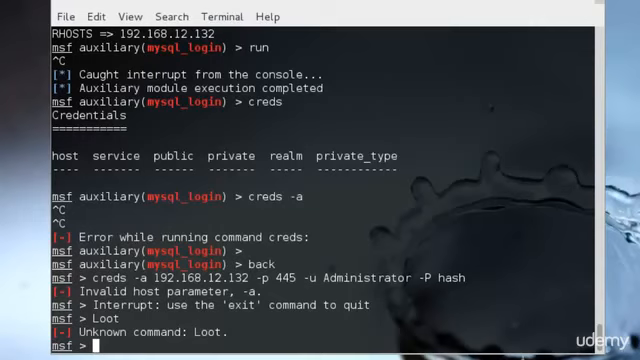
pyautogui.write('loot')
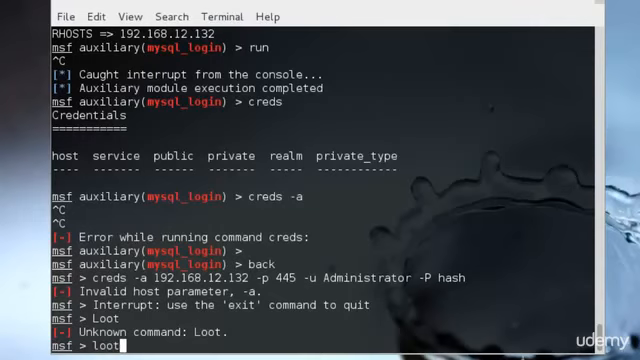
pyautogui.press('Return')
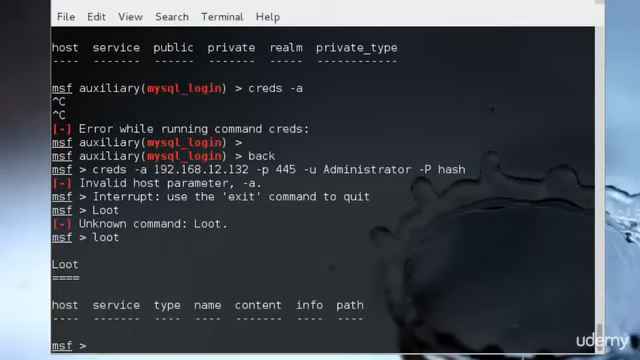
pyautogui.write('ex')
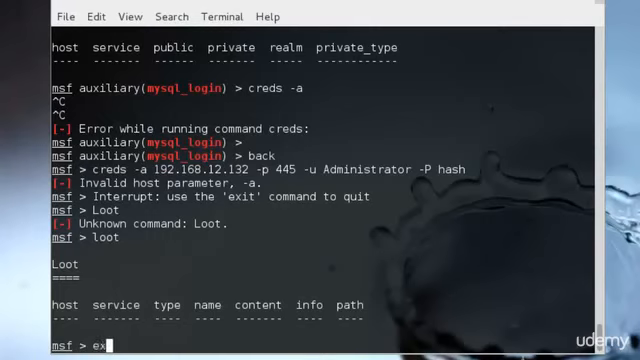
pyautogui.press('Return')
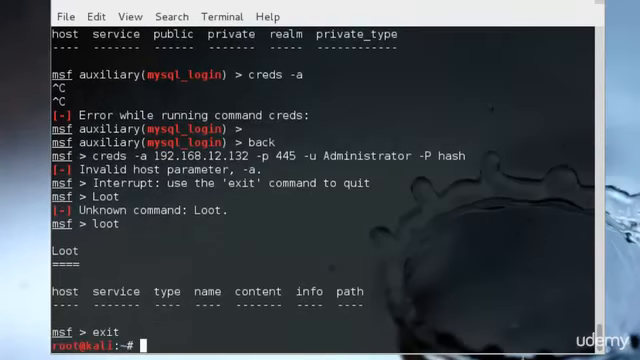